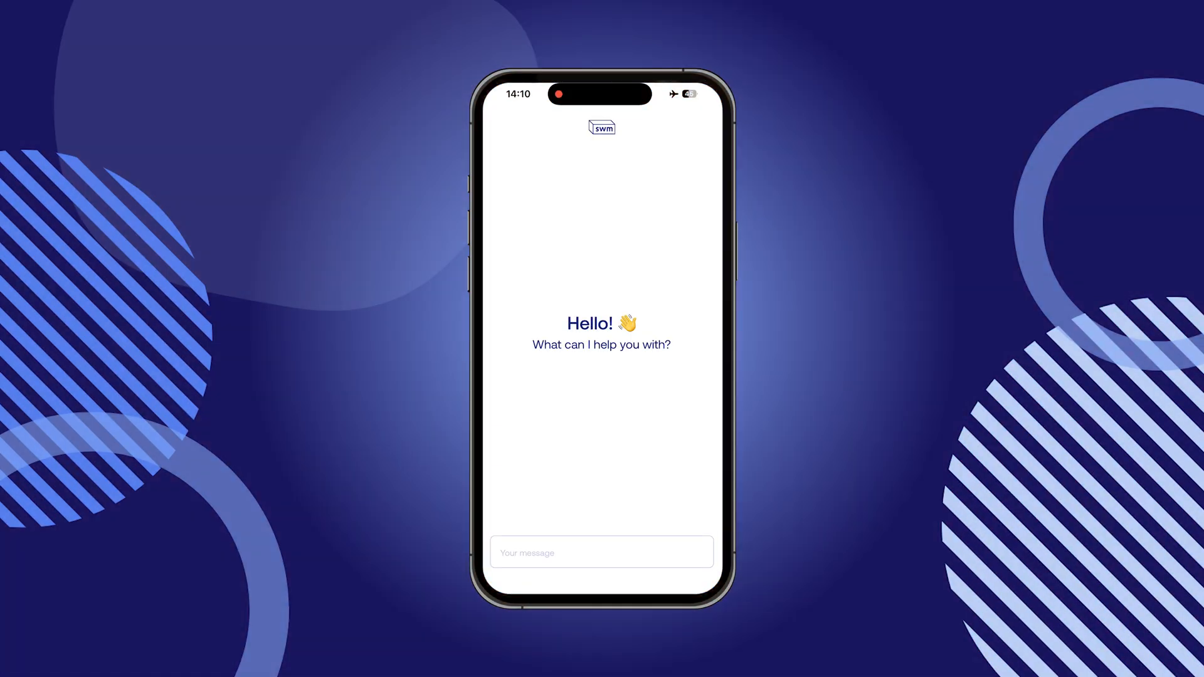
Ask the assistant 'Hi, do you know typescript?' and send a follow-up request.
type("Hi, do you know typescript")
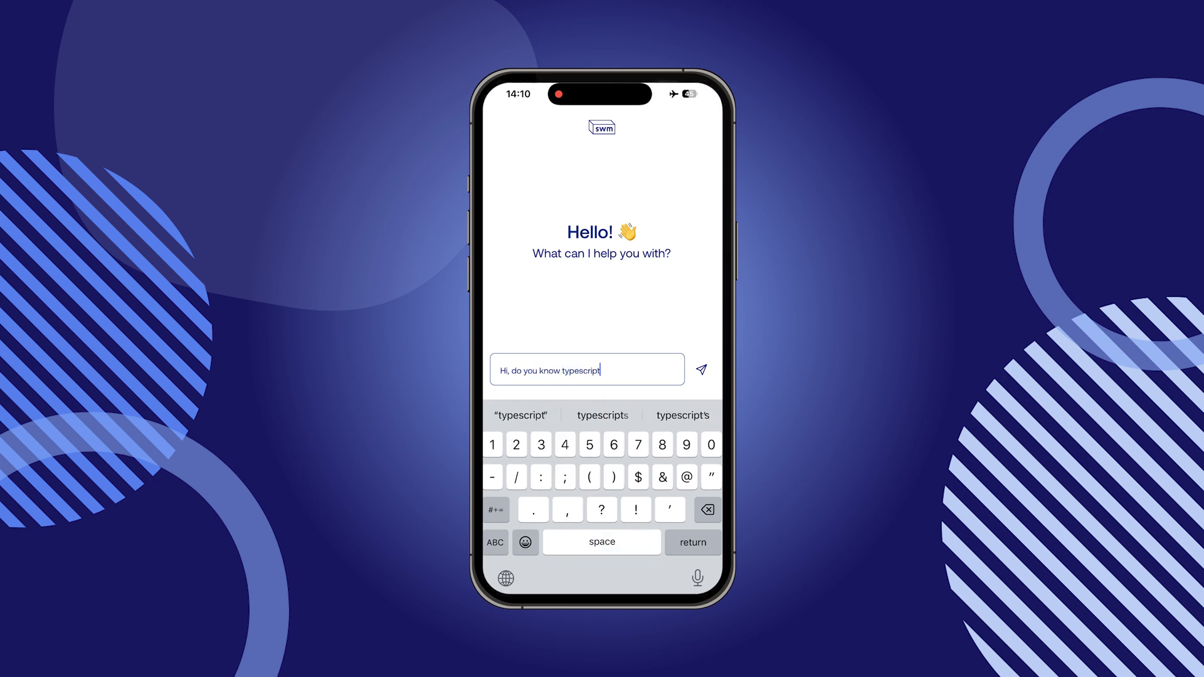
left_click(700, 370)
type("Give me an inter")
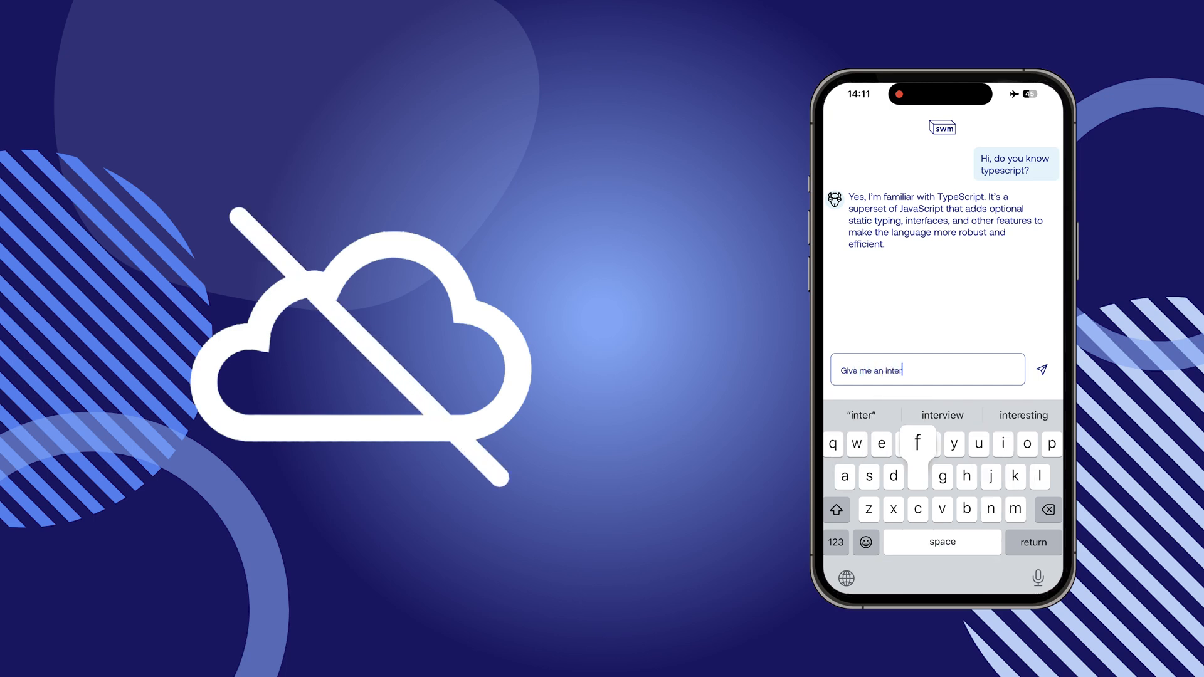
left_click(1041, 369)
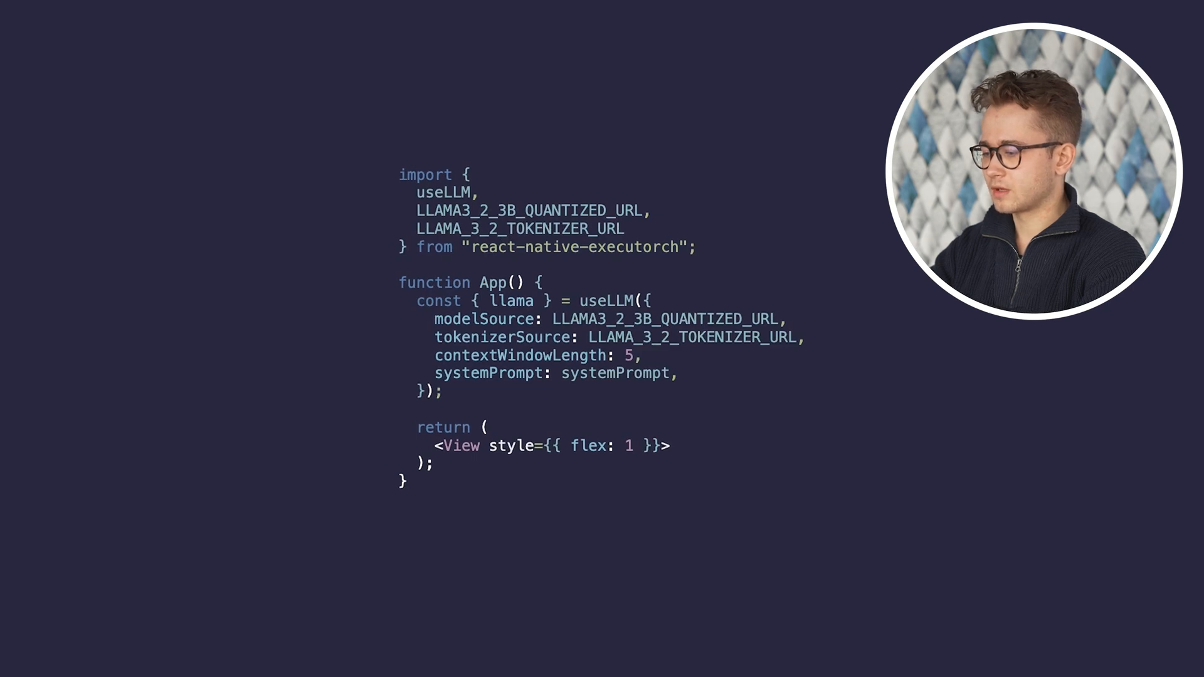
Highlight the modelSource and tokenizerSource lines in the useLLM snippet.
left_click_drag(435, 320, 807, 337)
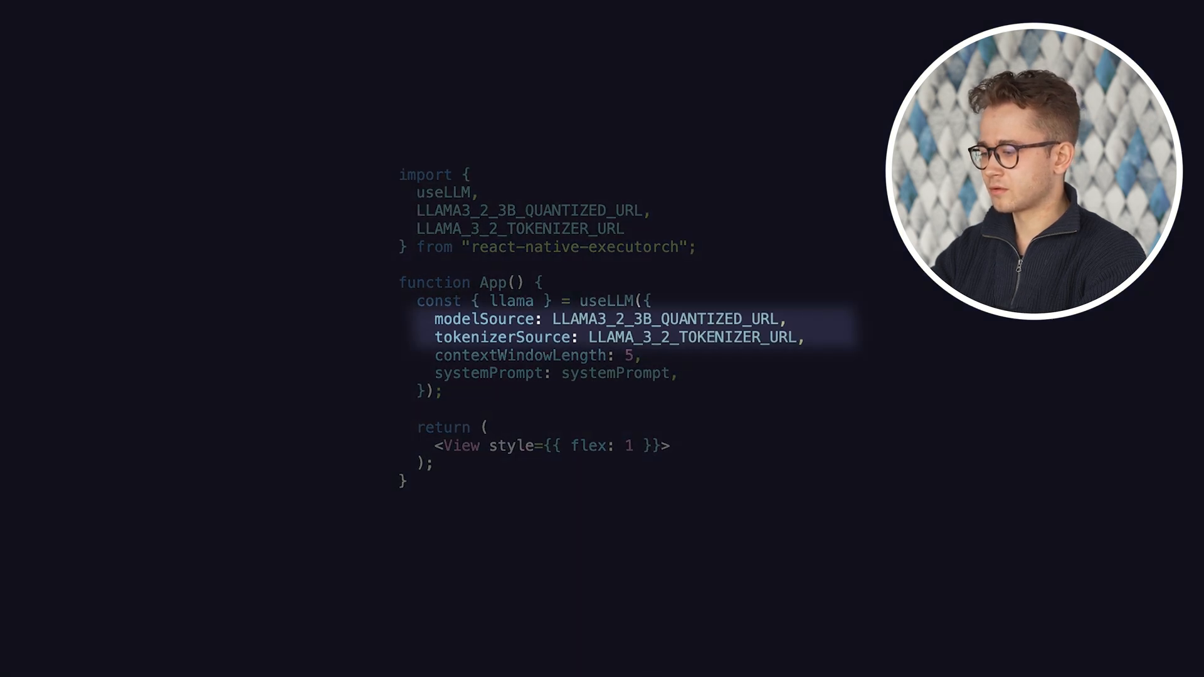